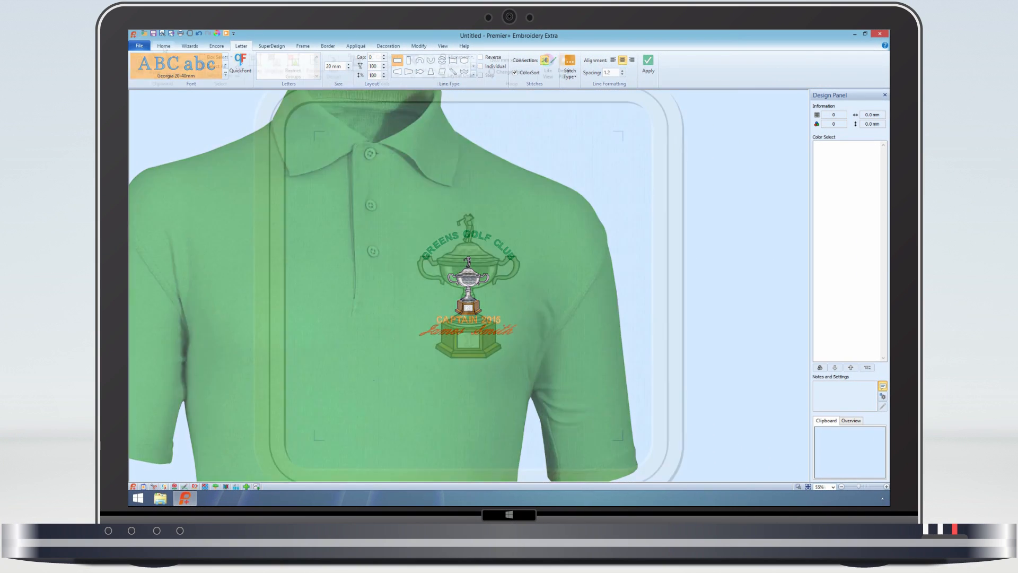
# - Choose the Arial 08-14mm lettering font for the GREENS GOLF CLUB text
pyautogui.click(162, 45)
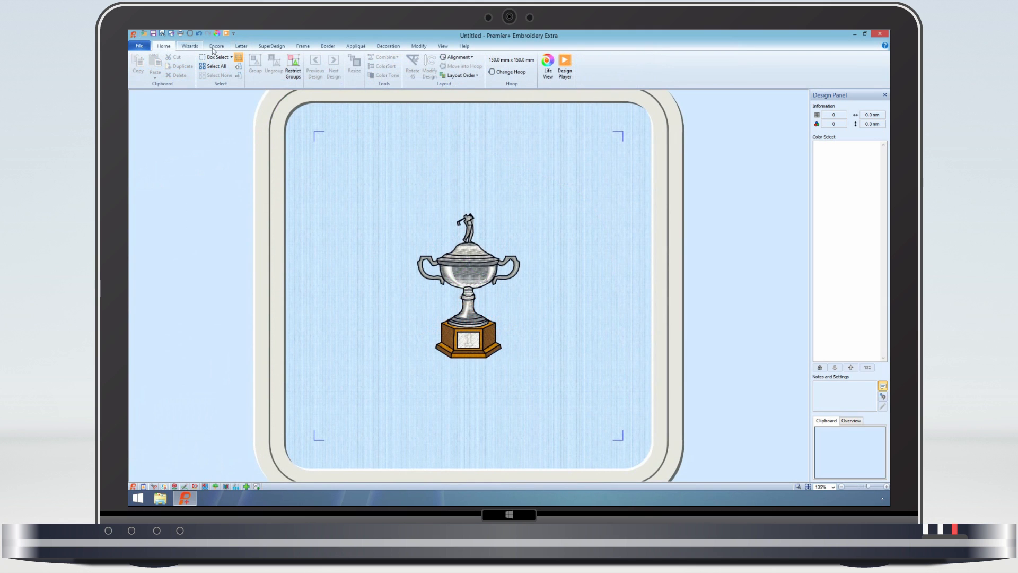
pyautogui.click(240, 46)
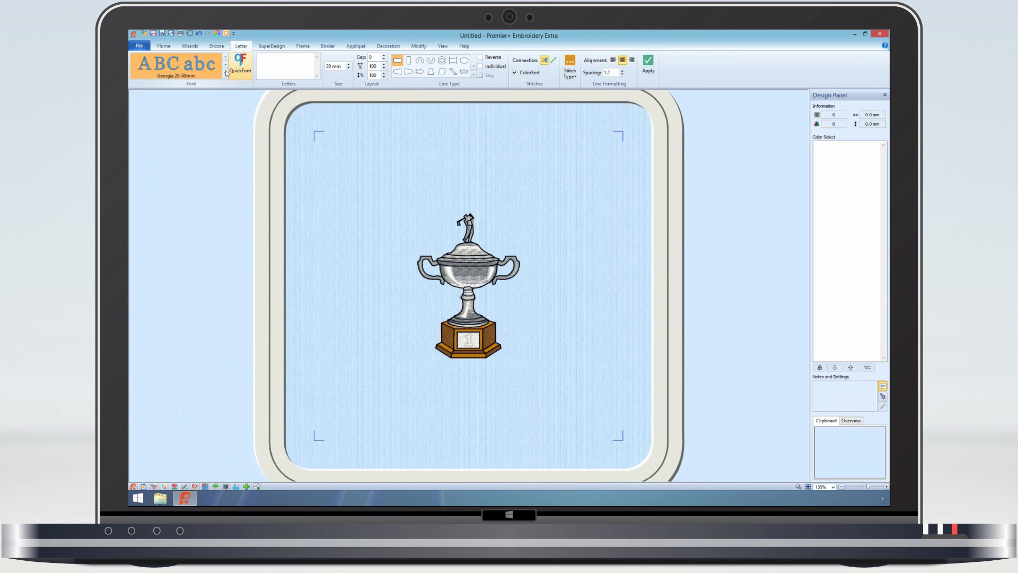
pyautogui.click(176, 64)
pyautogui.write('GREENS GOLF CLUB')
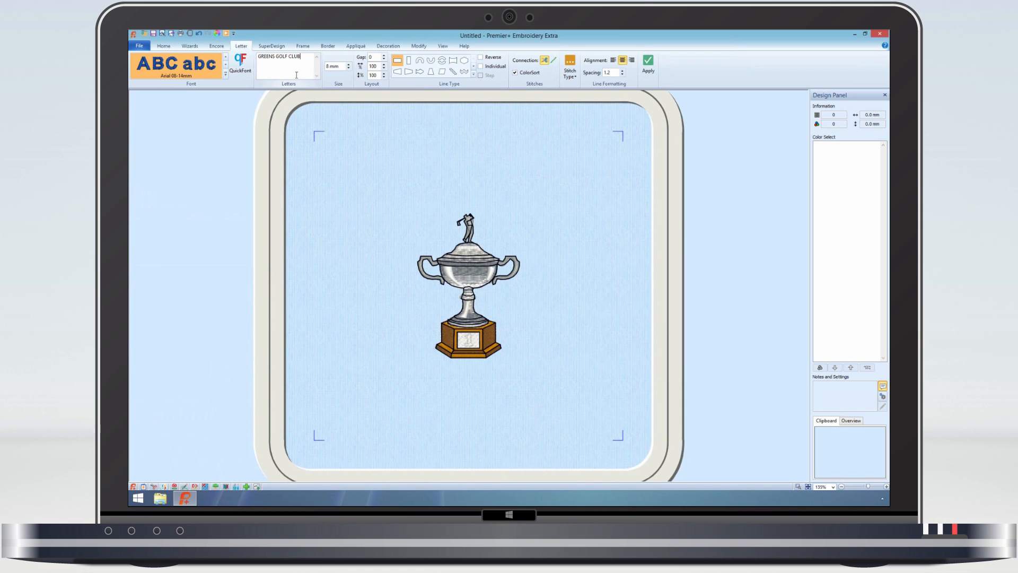
# - Apply GREENS GOLF CLUB with the circle line type, arched above the trophy
pyautogui.click(337, 66)
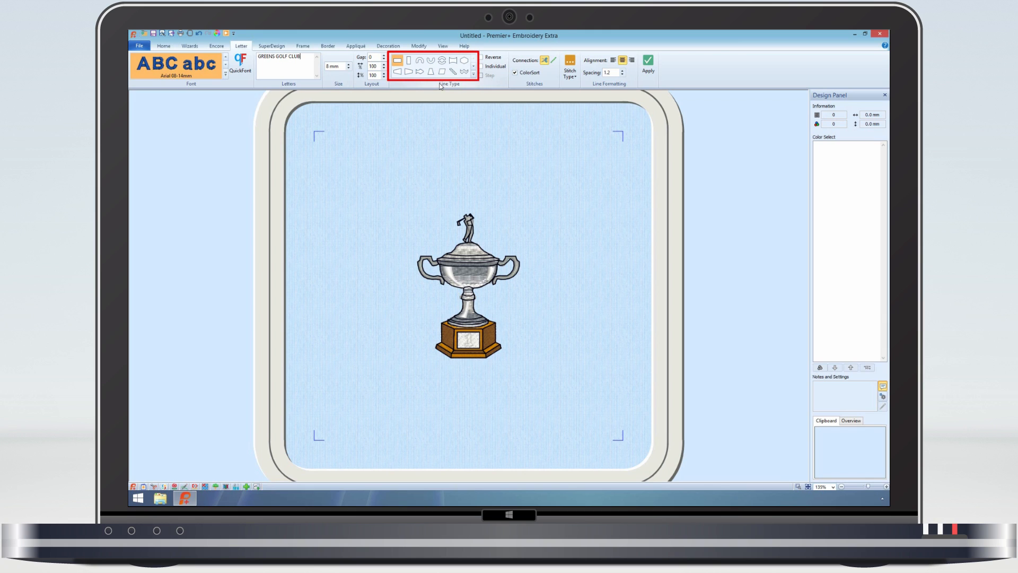
pyautogui.click(430, 71)
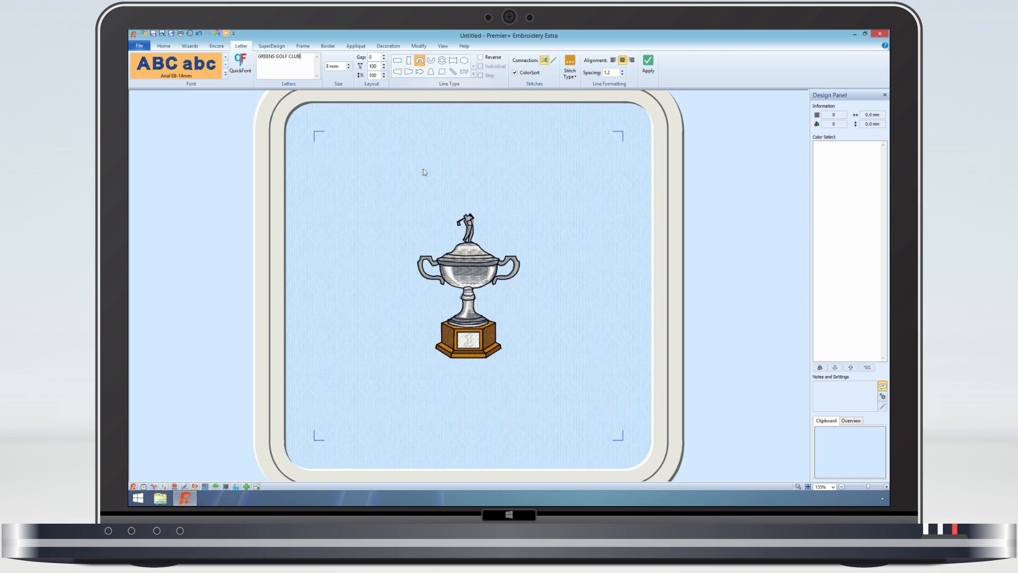
pyautogui.click(468, 286)
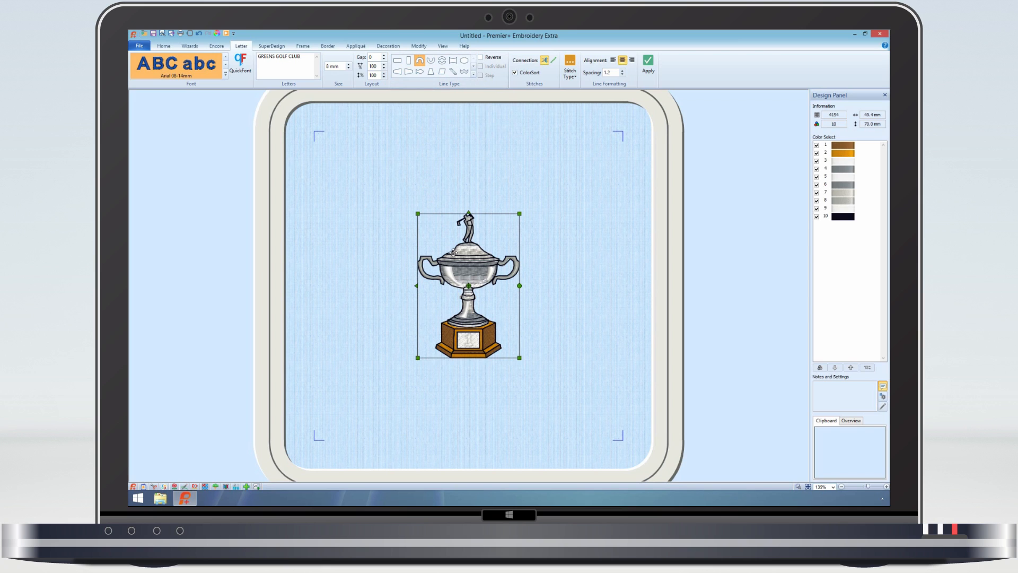
pyautogui.click(648, 64)
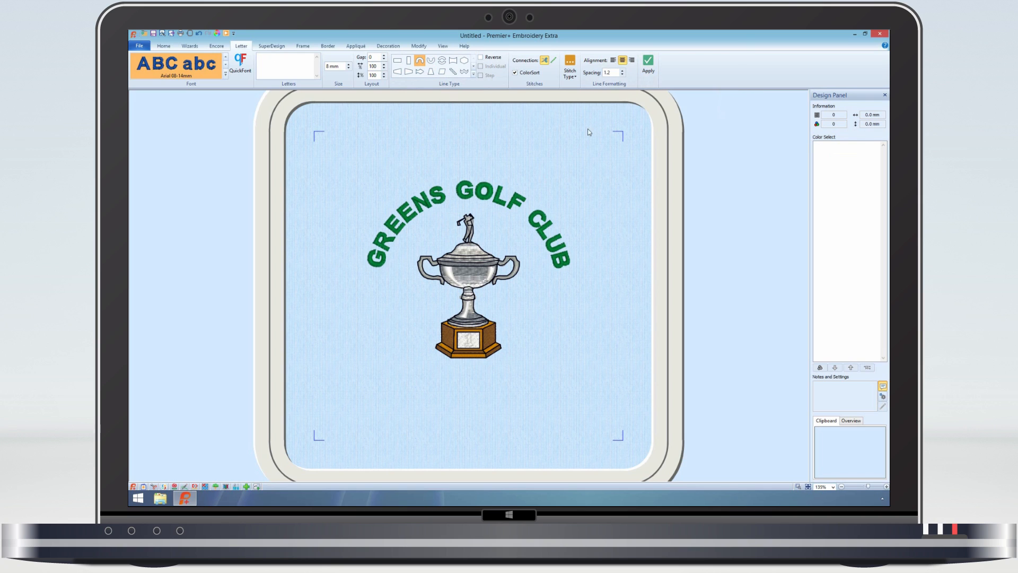
# - Enter CAPTAIN 2014 as lettering, correcting the misspelled CAPTAN from suggestions
pyautogui.click(467, 194)
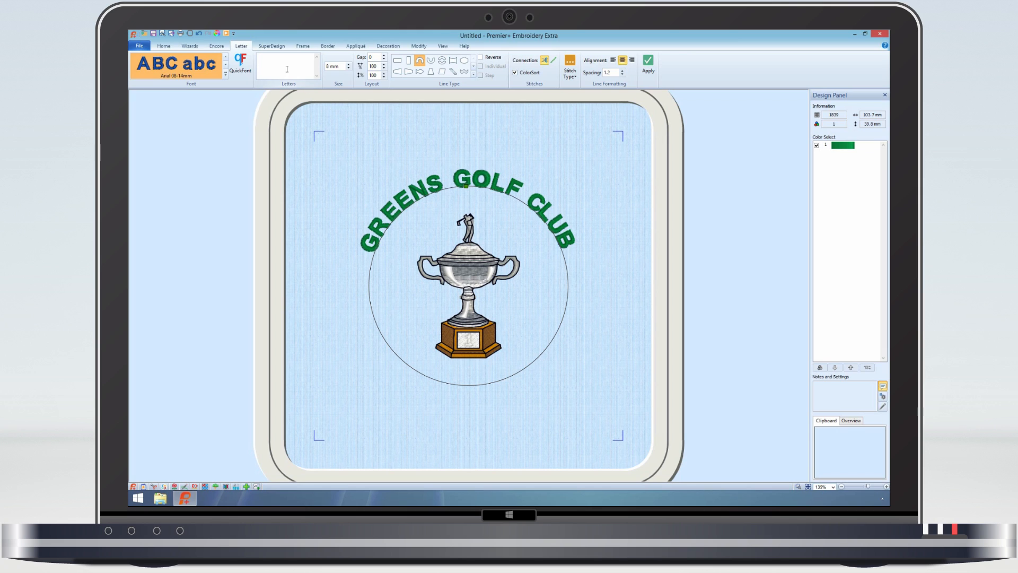
pyautogui.write('CAPTAN 2014')
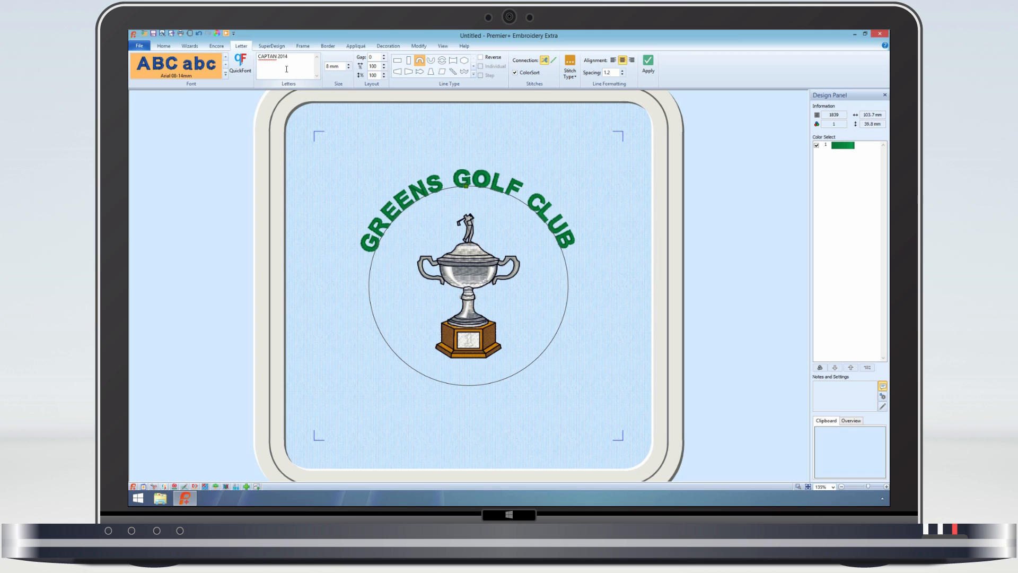
pyautogui.rightClick(286, 68)
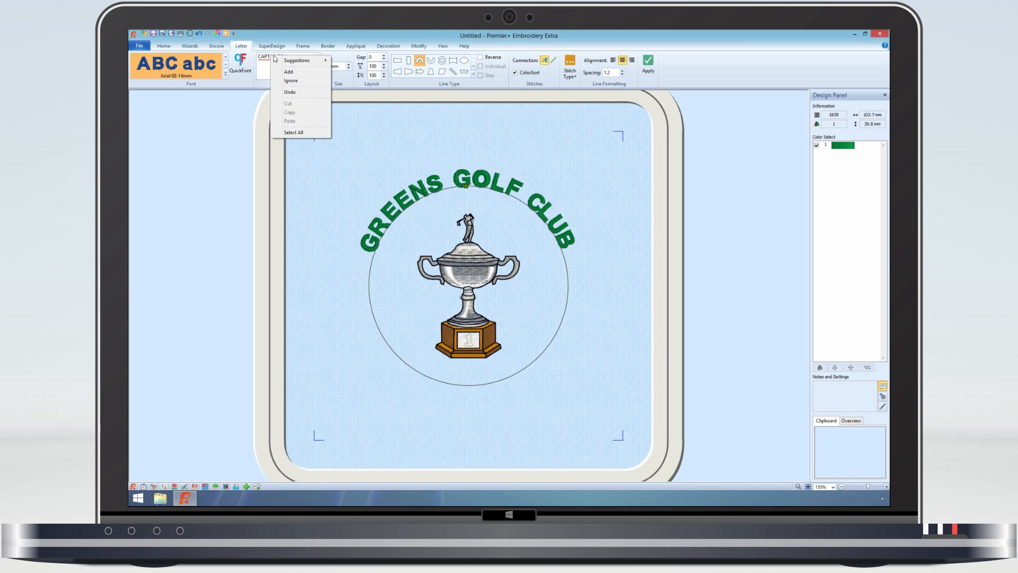
pyautogui.click(297, 60)
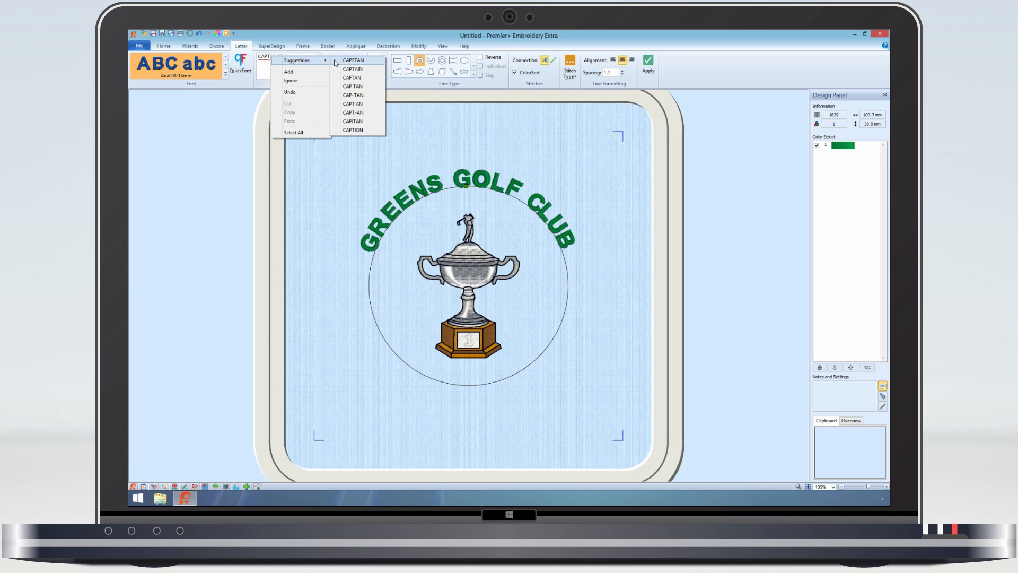
pyautogui.moveTo(356, 70)
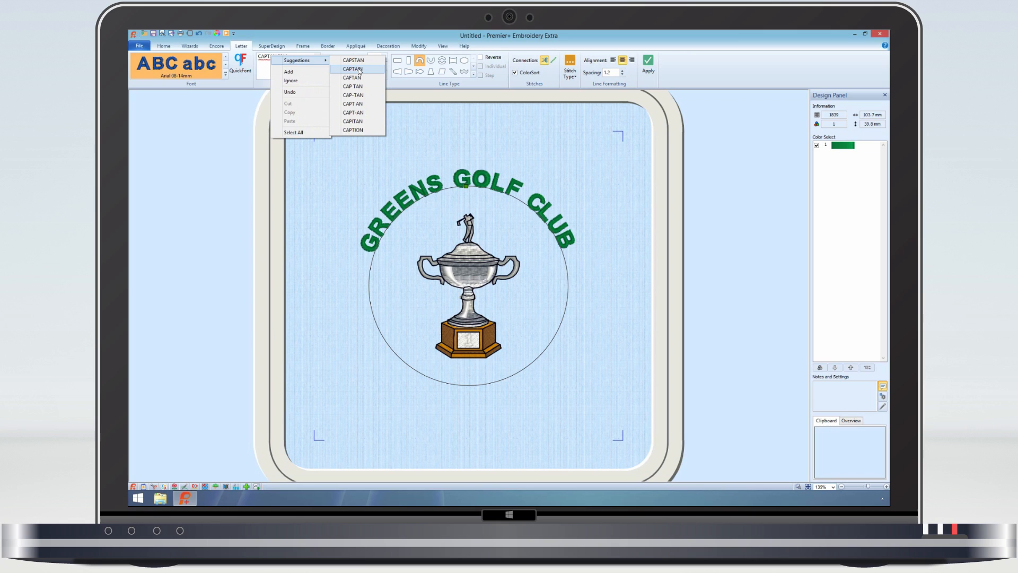
pyautogui.click(353, 68)
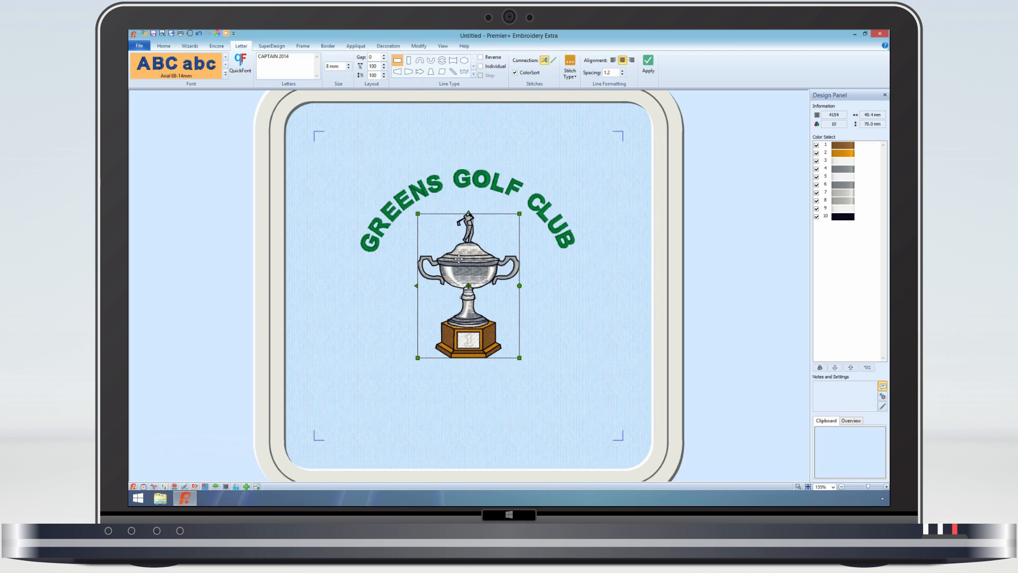
# - Start a new empty design for the SanFran Tom lettering
pyautogui.click(648, 62)
pyautogui.write('Tom')
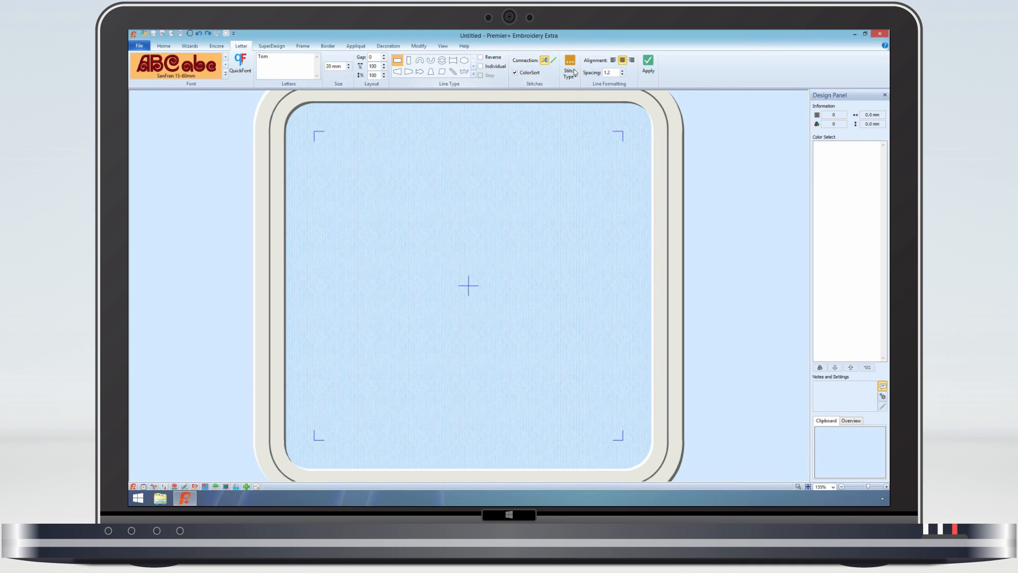
# - Place Tom as whole lettering and as individual letters, then select one letter
pyautogui.click(648, 63)
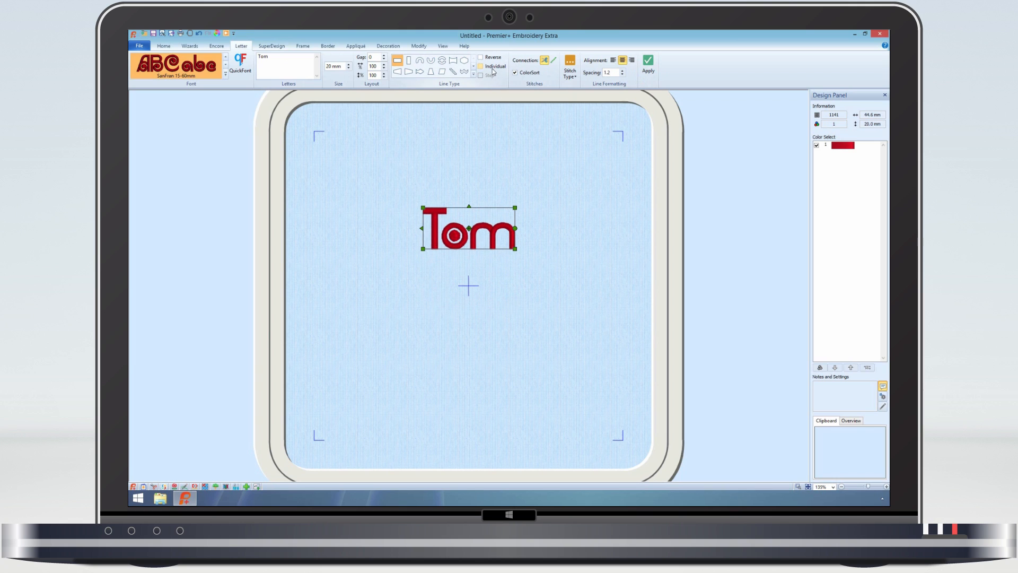
pyautogui.click(481, 67)
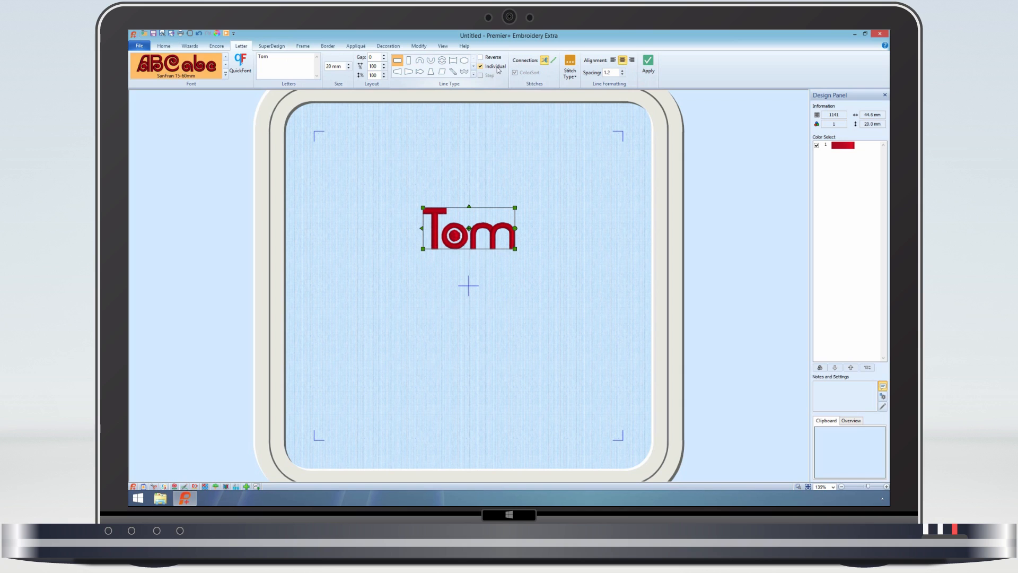
pyautogui.click(647, 63)
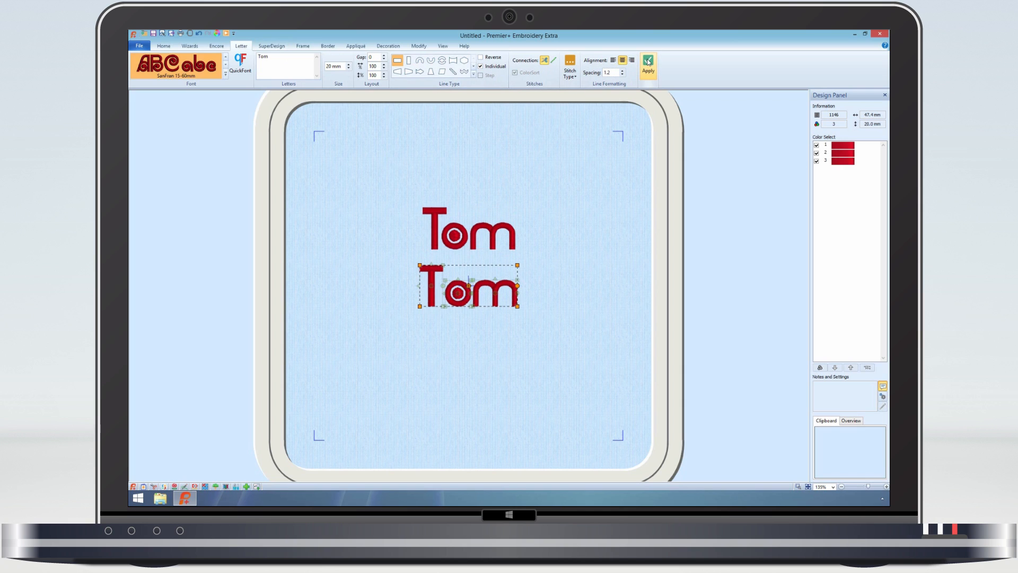
pyautogui.click(647, 65)
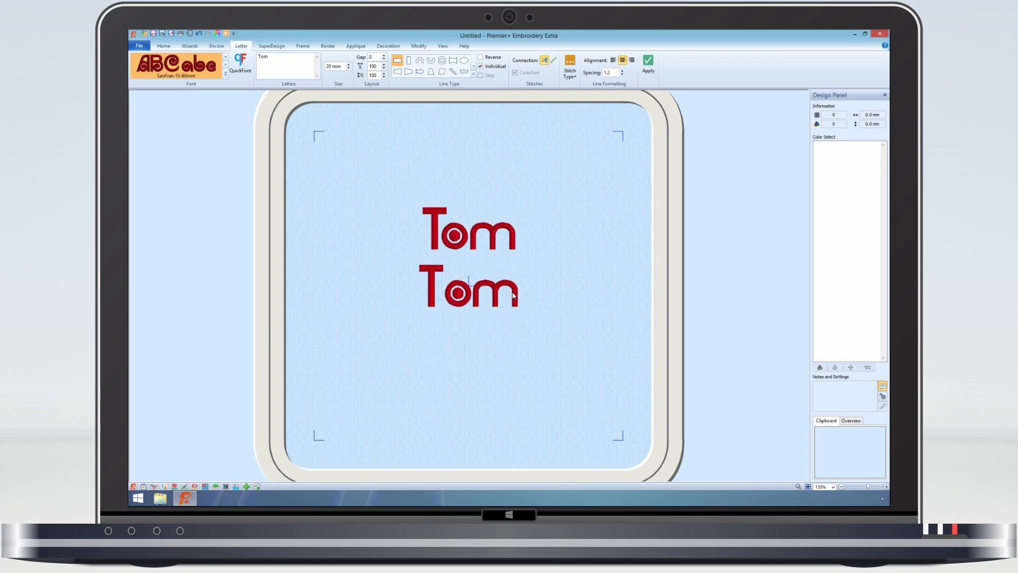
pyautogui.click(429, 290)
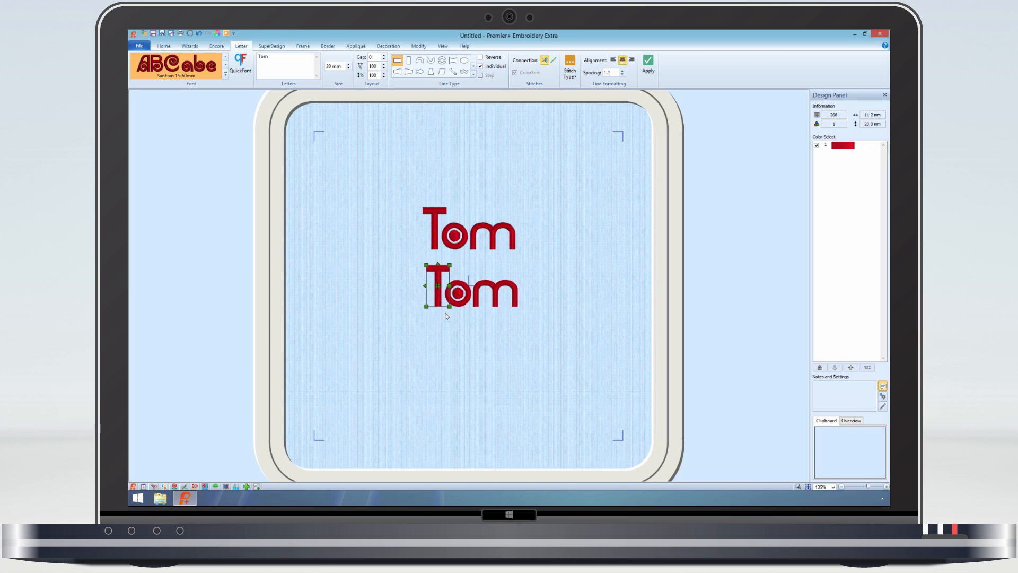
pyautogui.click(448, 318)
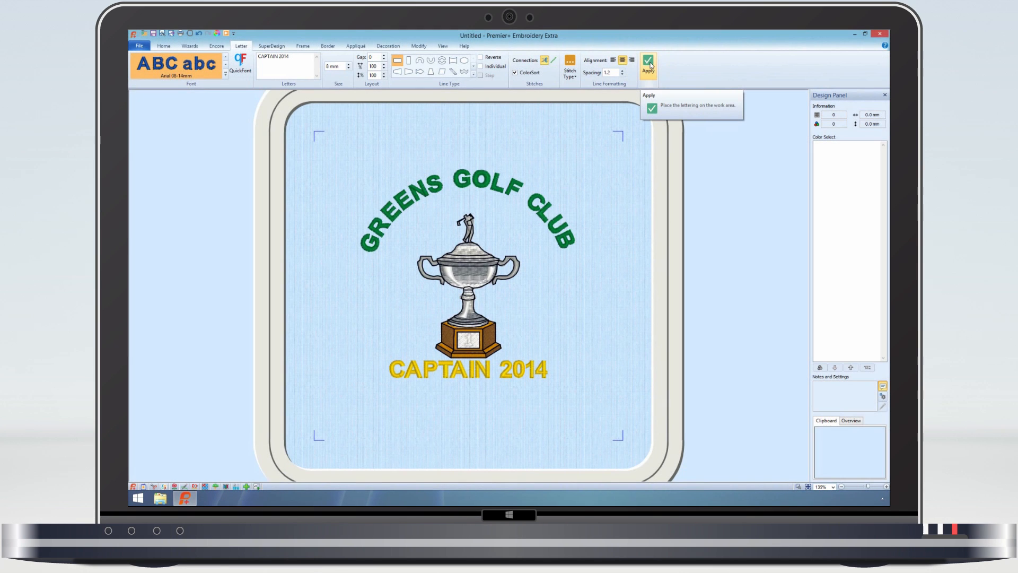
# - Place CAPTAIN 2014 below the trophy and edit its year to 2015 in Letter Properties
pyautogui.click(647, 65)
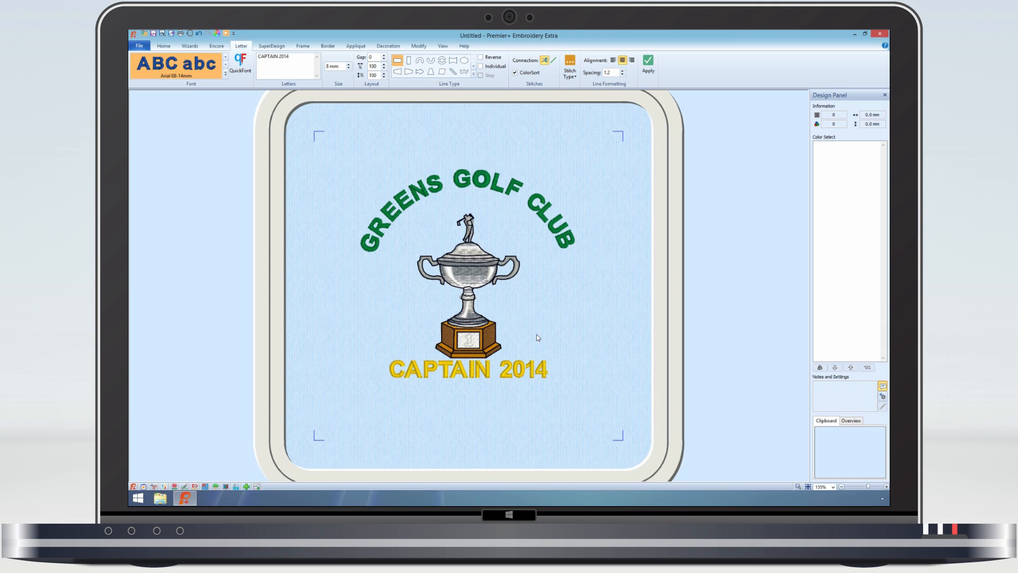
pyautogui.click(466, 369)
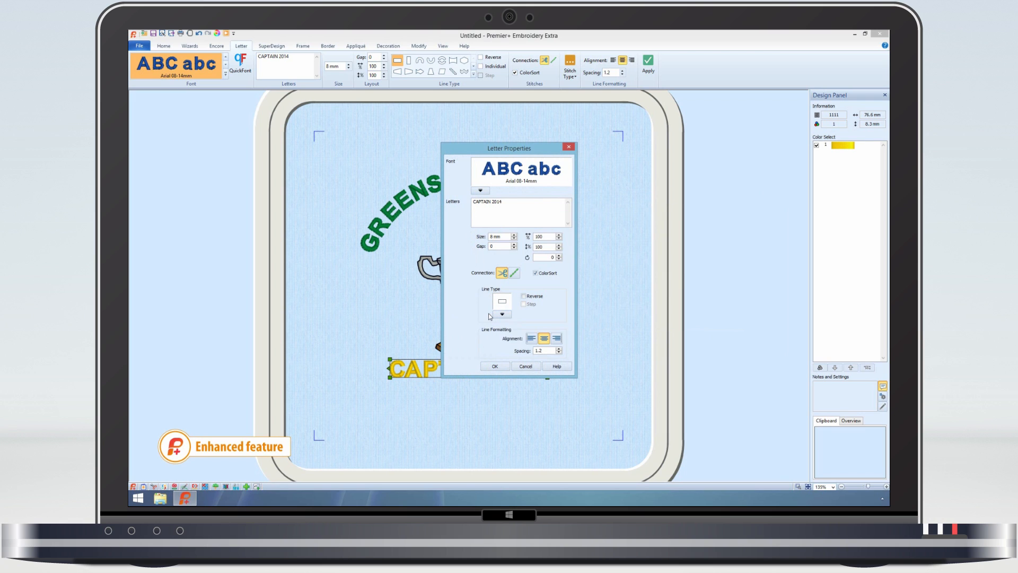
pyautogui.click(520, 207)
pyautogui.write('5')
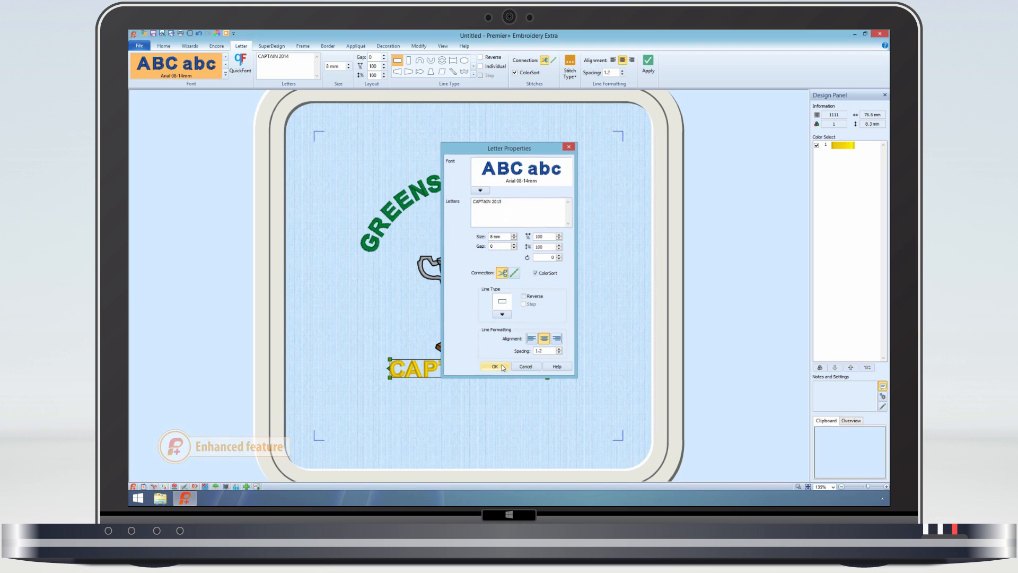
pyautogui.click(494, 367)
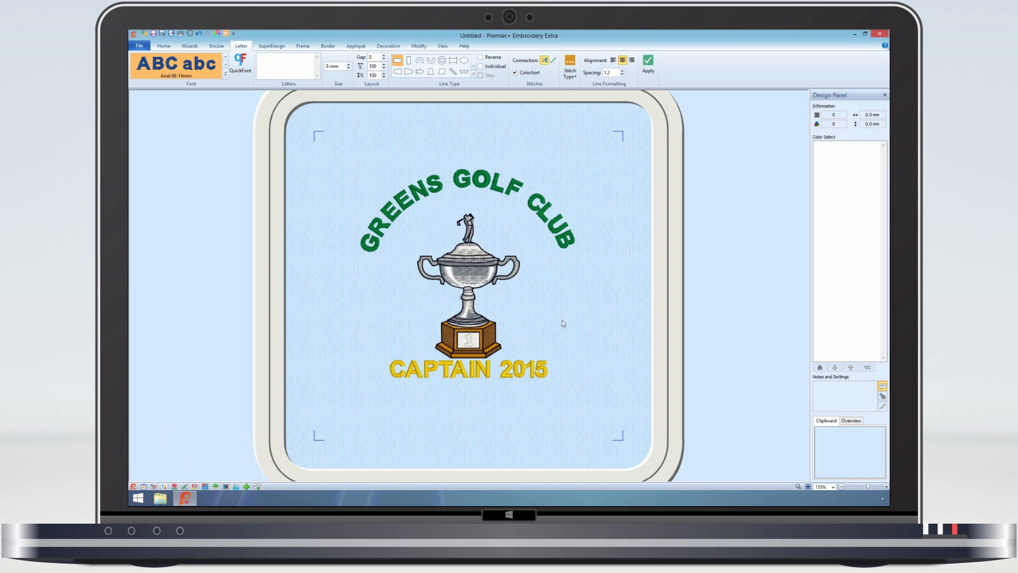
pyautogui.click(176, 66)
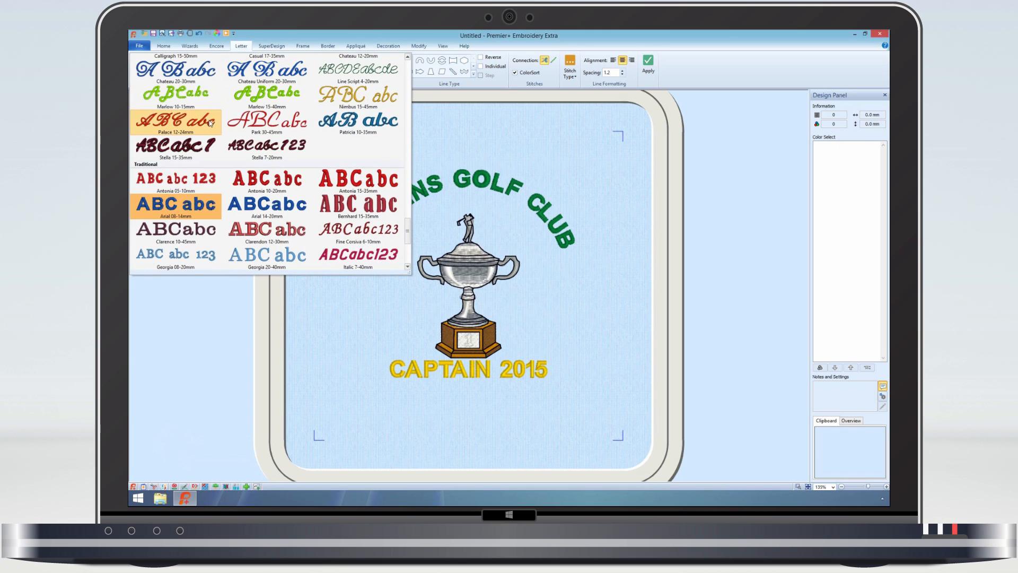
pyautogui.click(175, 122)
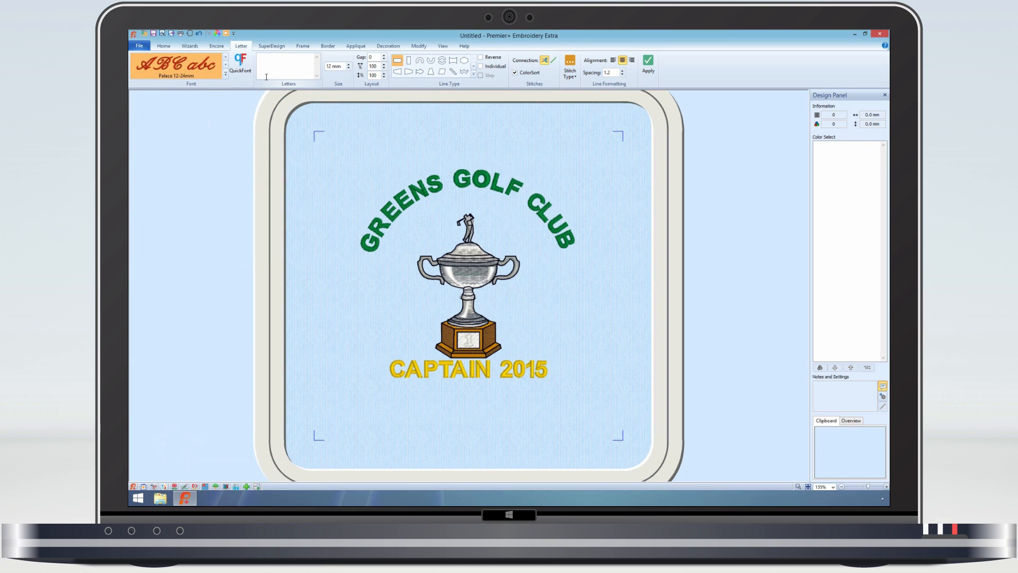
pyautogui.write('James Smith')
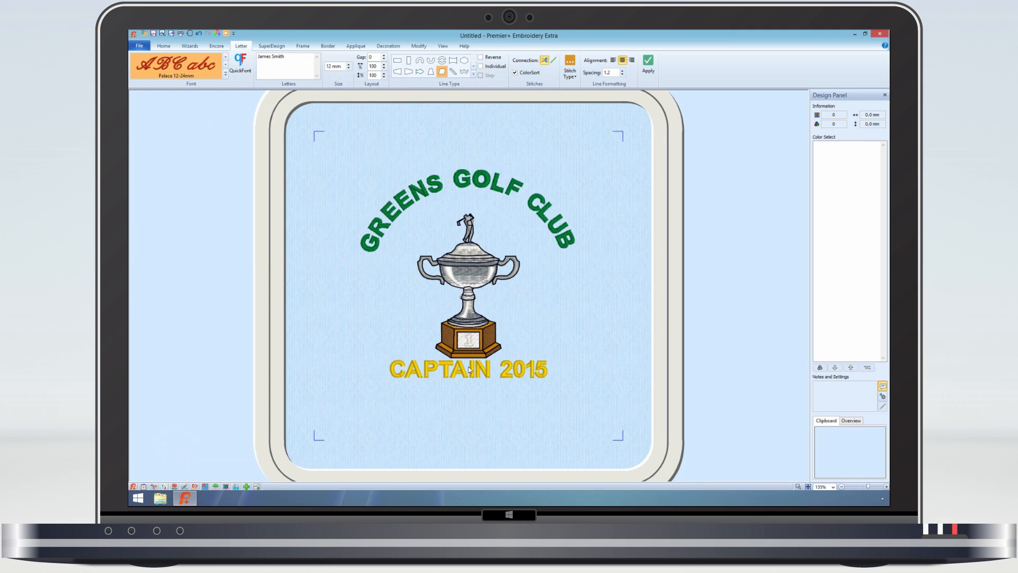
pyautogui.click(647, 61)
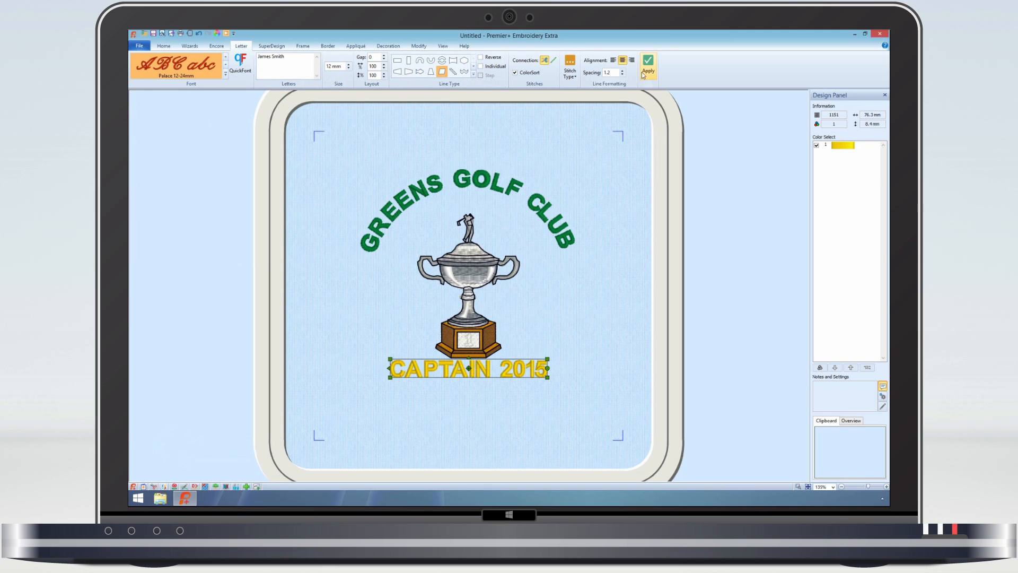
pyautogui.click(648, 64)
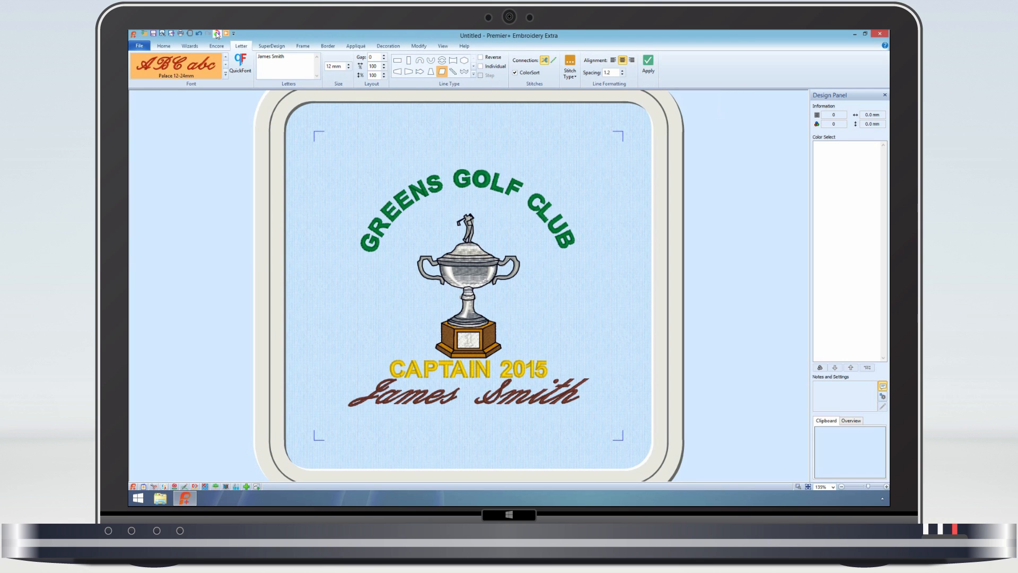
pyautogui.click(547, 65)
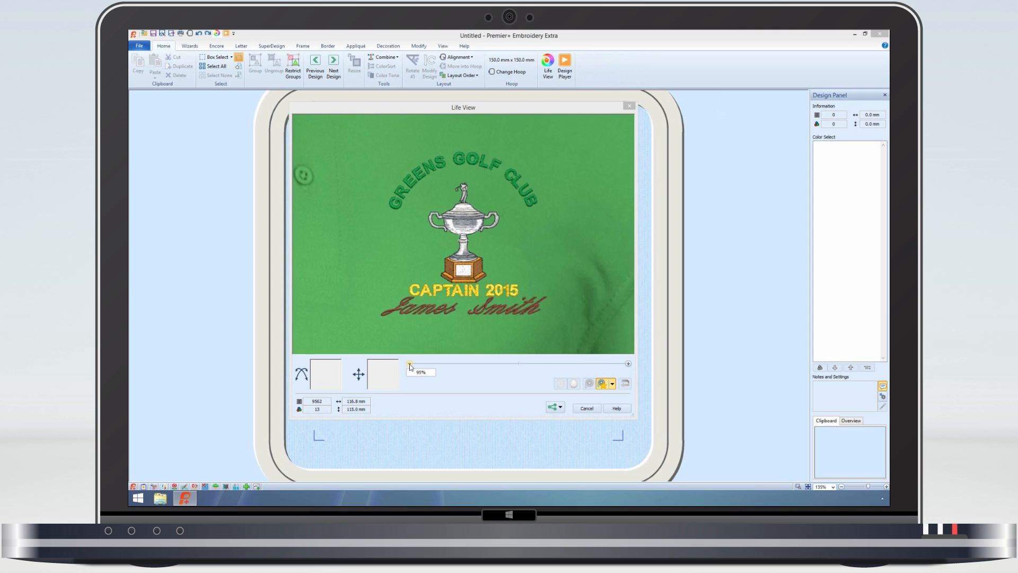